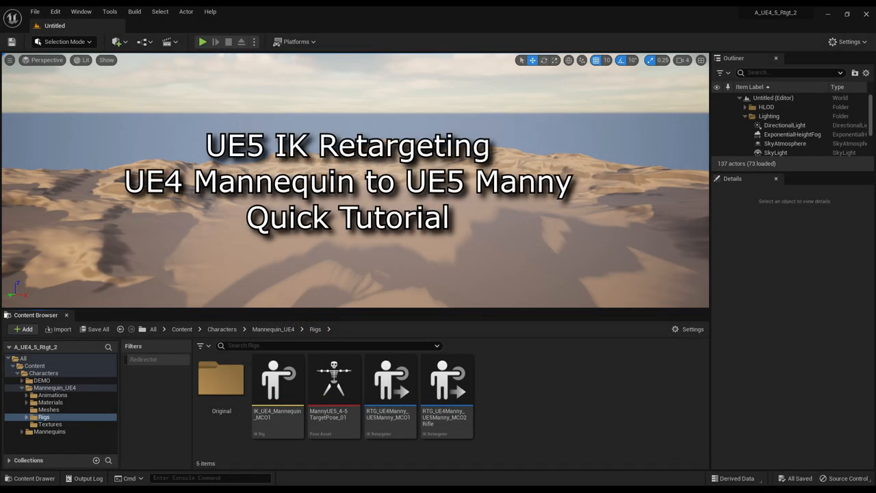
# Open the RTG UE4Manny-to-UE5Manny IK retargeter from the Rigs folder.
pyautogui.doubleClick(392, 381)
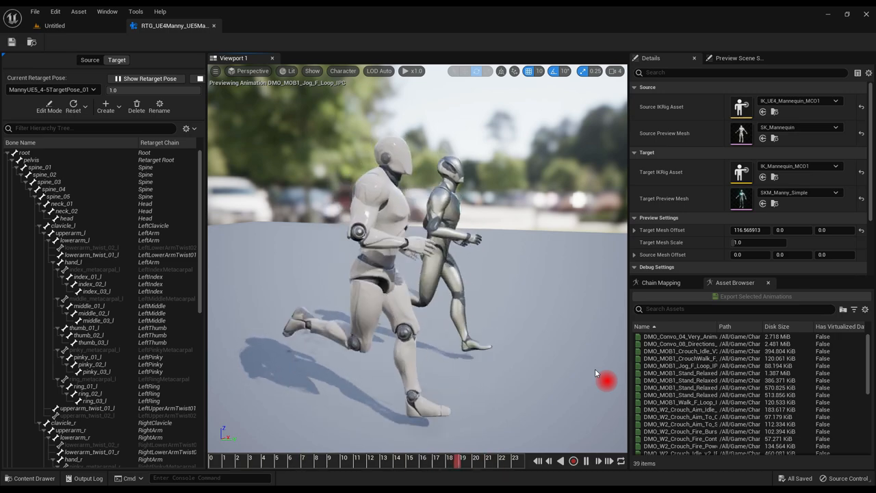
# Preview two other mannequin animations from the asset browser on both characters.
pyautogui.click(678, 337)
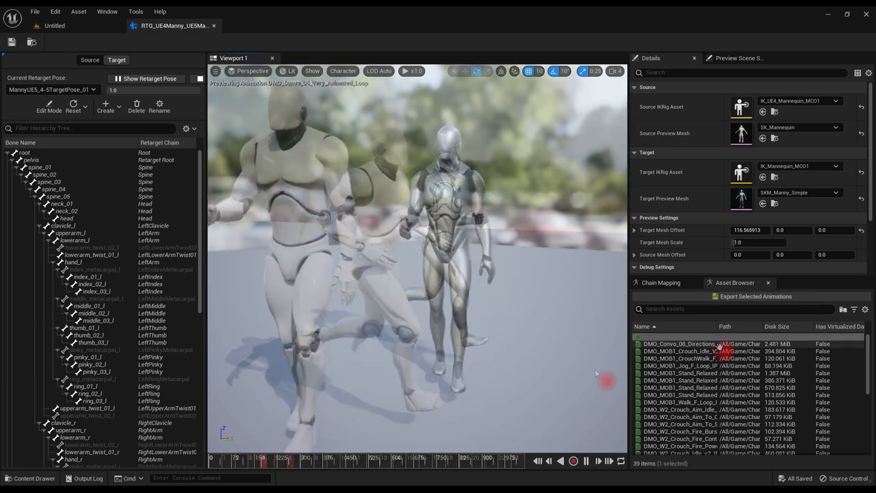
pyautogui.click(685, 337)
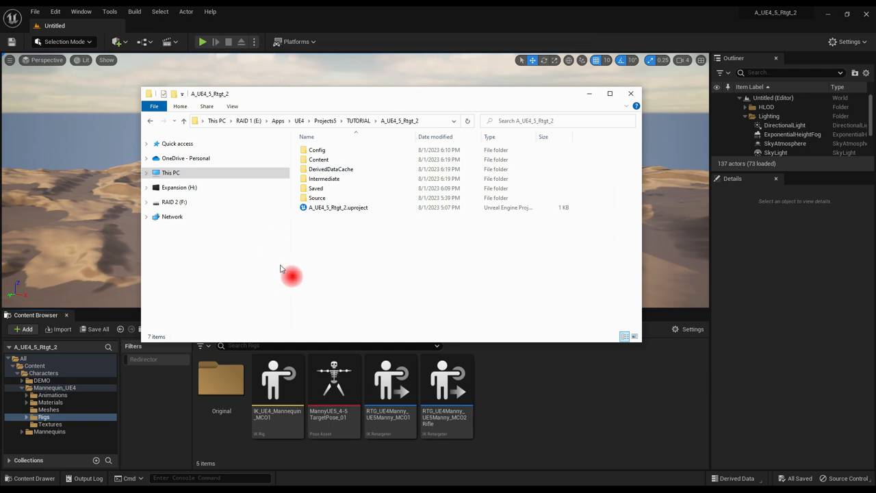
# Pick out the .uproject file in the A_UE4_5_Rtgt_2 folder and head to the Launcher.
pyautogui.click(337, 208)
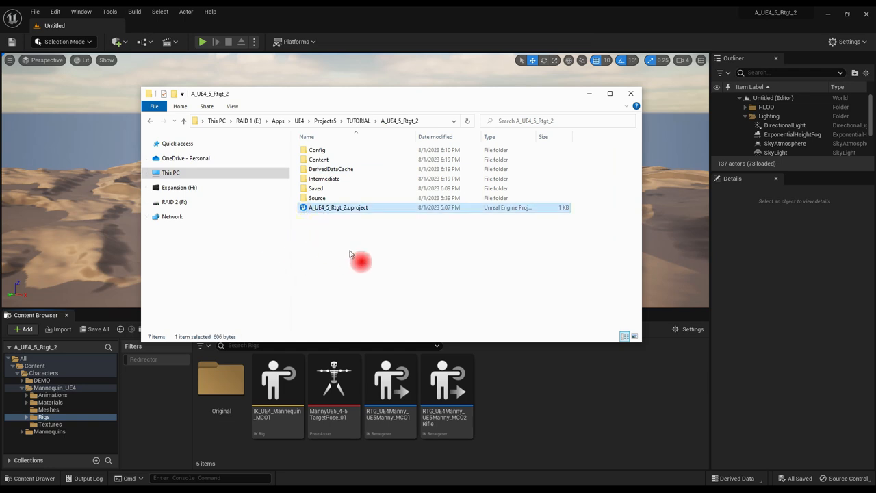
pyautogui.click(628, 93)
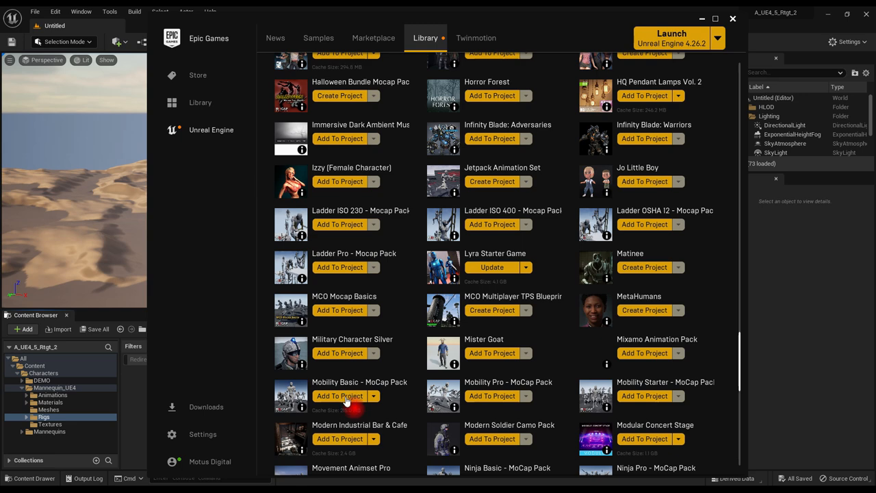
# Add the Mobility Basic MoCap Pack from the Launcher library to the project.
pyautogui.click(339, 396)
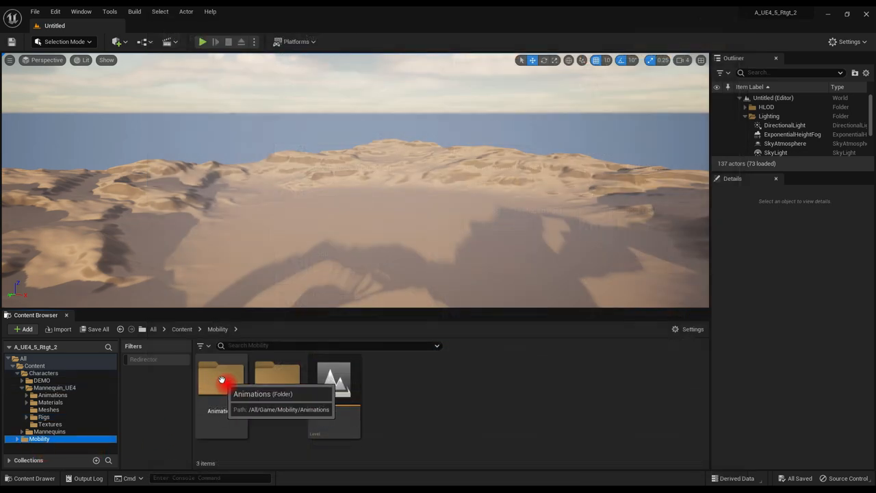
# List the Mobility Animations folder recursively and select all its animation sequences.
pyautogui.doubleClick(222, 381)
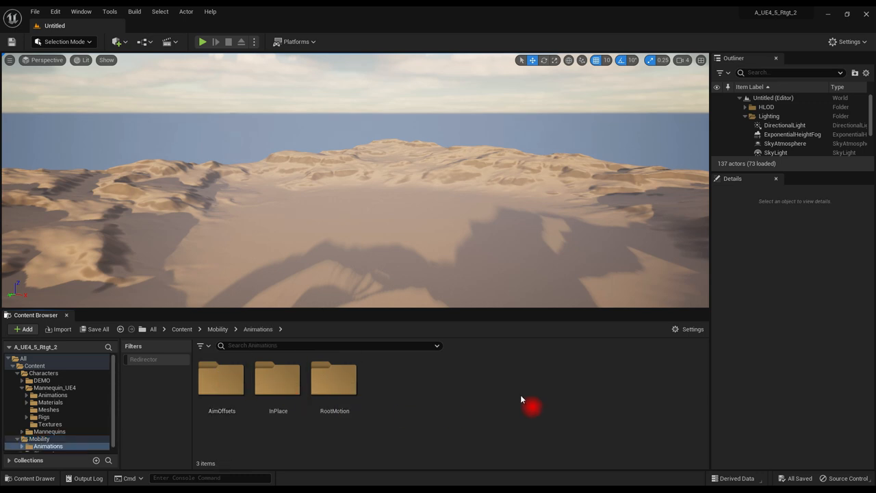
pyautogui.click(688, 329)
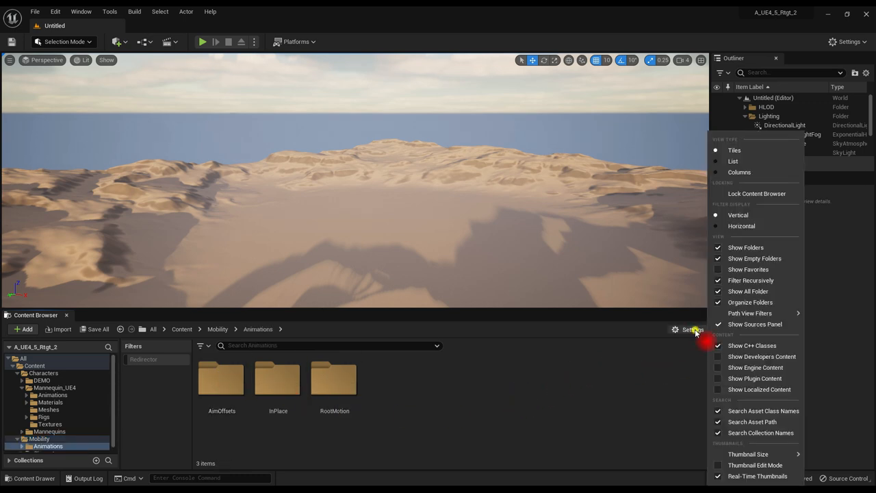
pyautogui.moveTo(745, 247)
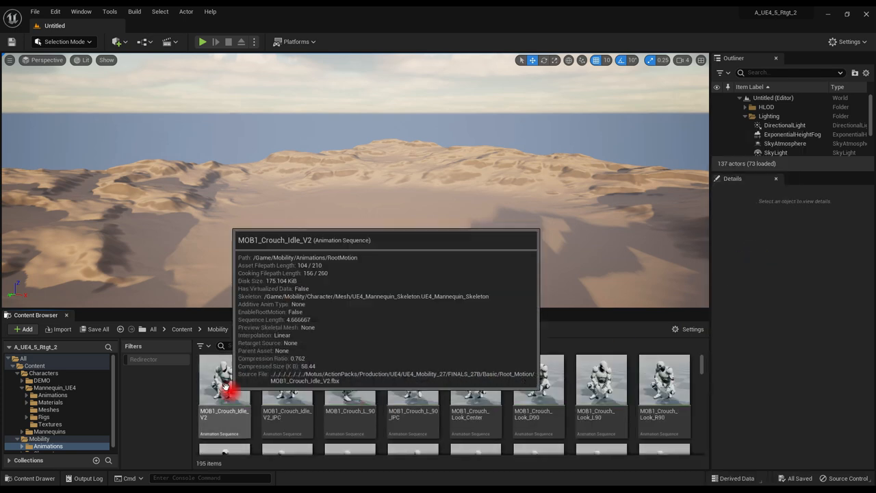
pyautogui.click(225, 390)
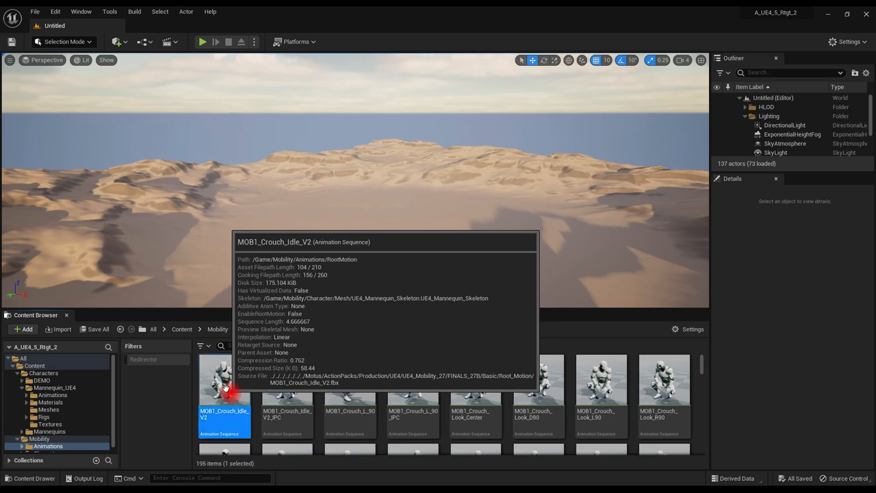
pyautogui.press('ctrl+a')
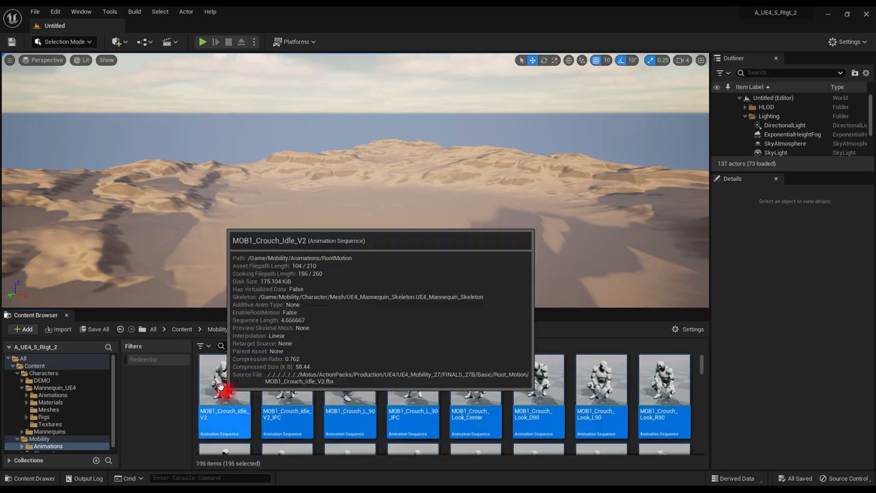
# Replace the selected animations' skeleton with SK_Mannequin_Skeleton.
pyautogui.rightClick(224, 381)
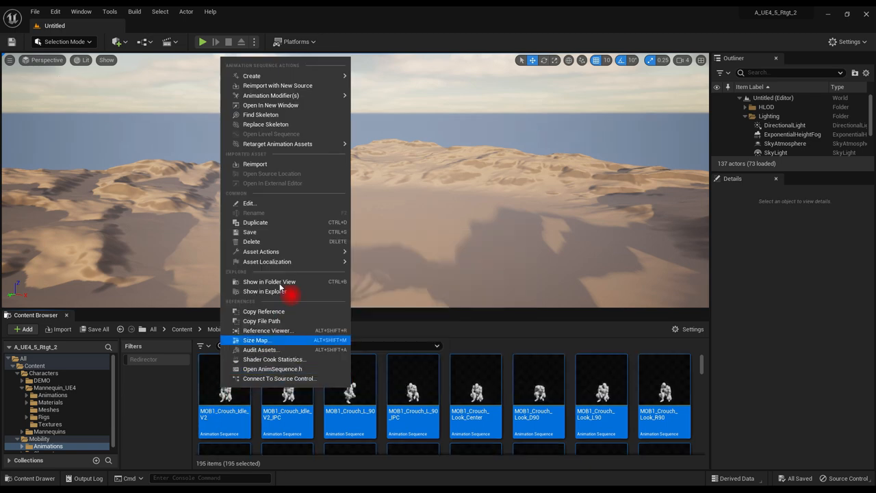
pyautogui.moveTo(287, 125)
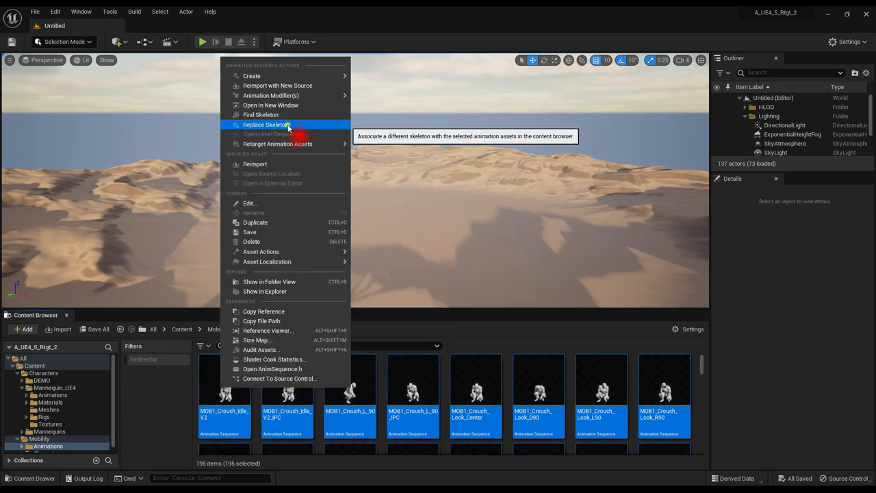
pyautogui.click(265, 125)
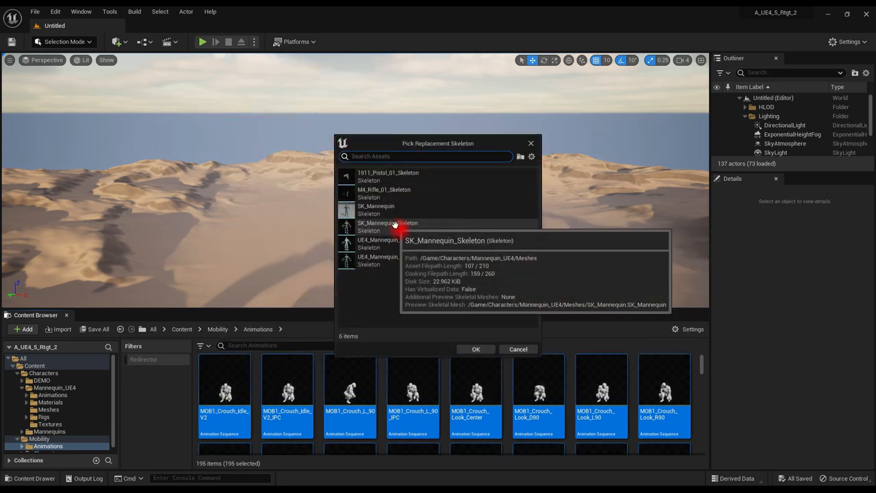
pyautogui.click(395, 226)
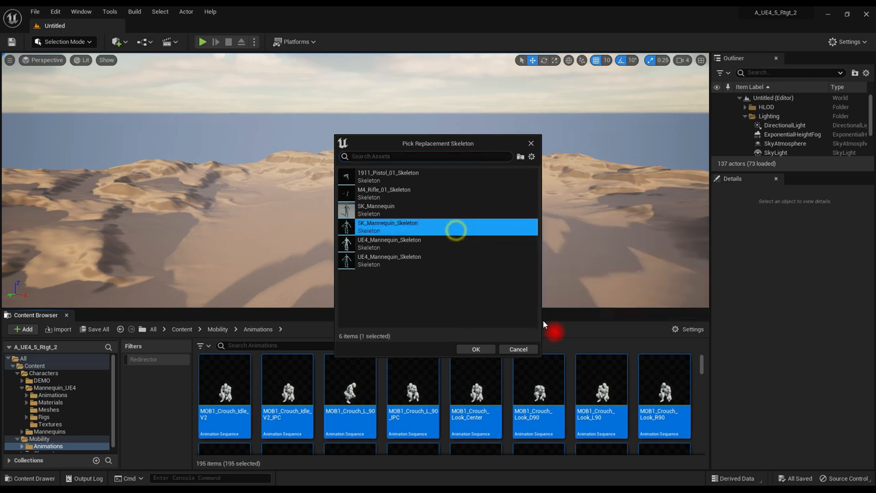
pyautogui.click(477, 349)
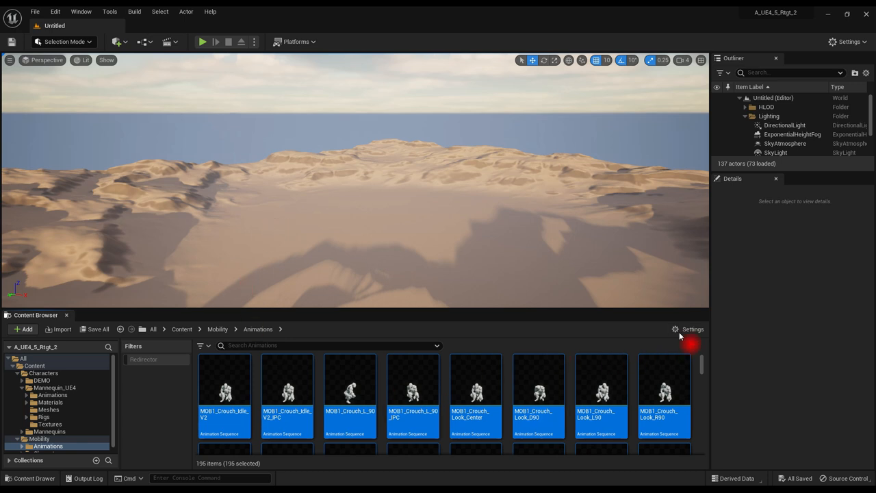
# Turn off recursive filtering so the folder again shows its three subfolders.
pyautogui.click(682, 328)
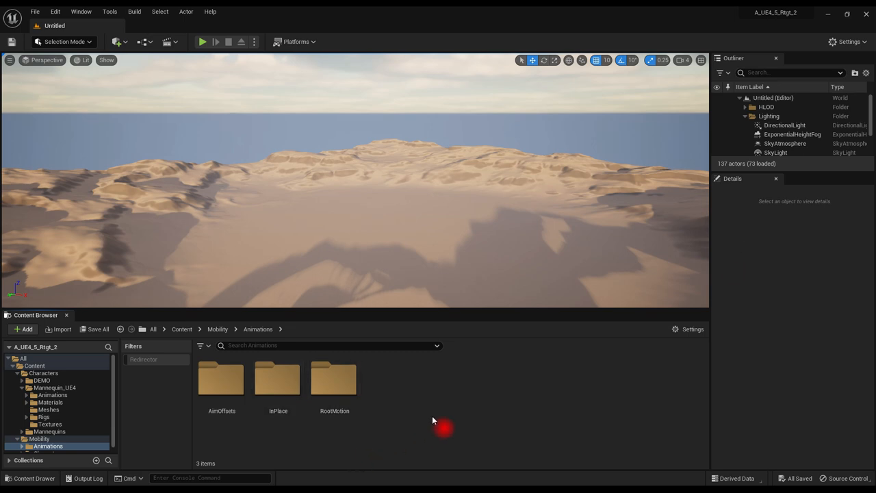
pyautogui.click(44, 418)
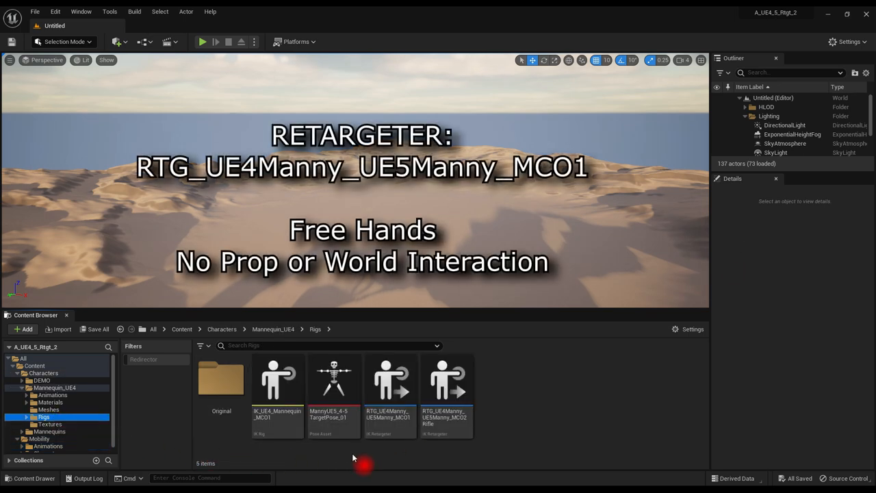
pyautogui.moveTo(392, 384)
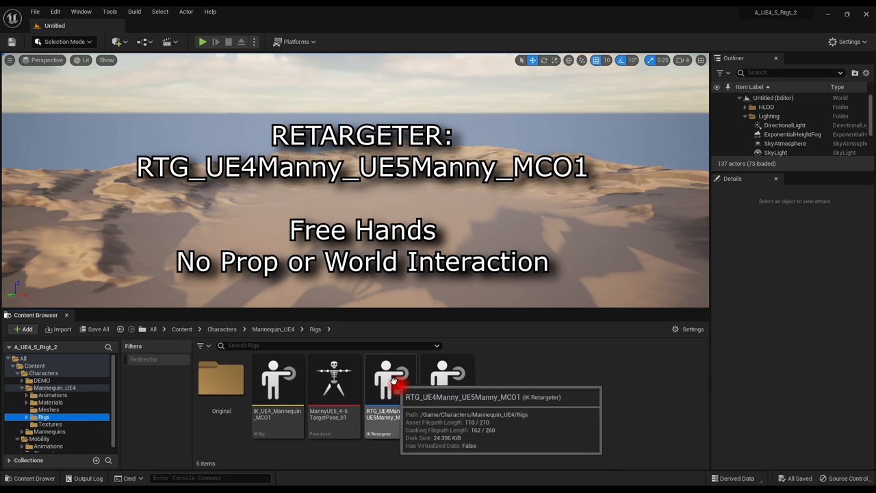
# In RTG_UE4Manny_UE5Manny_MCO1, select the 196 Mobility animations and start Export Selected Animations.
pyautogui.click(390, 386)
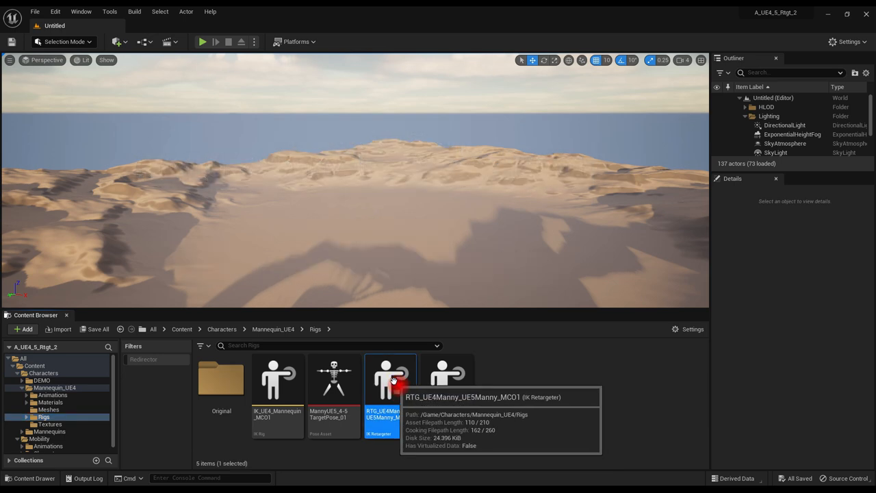
pyautogui.doubleClick(386, 381)
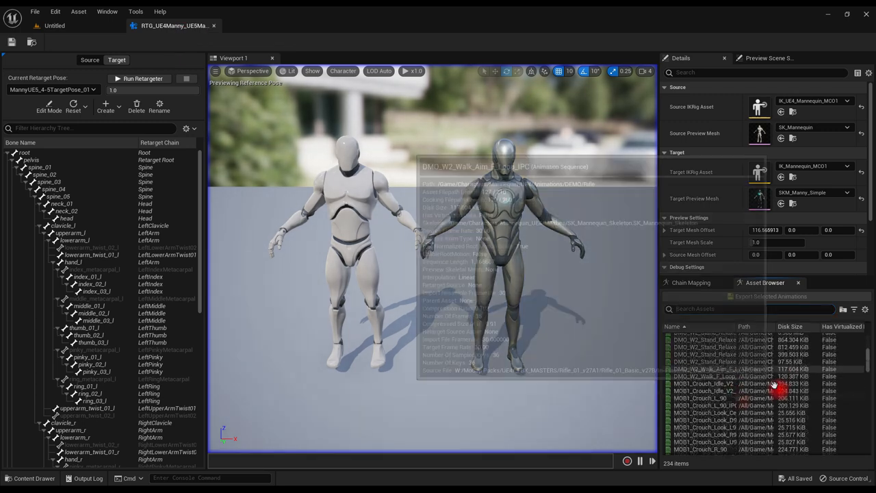
pyautogui.click(712, 392)
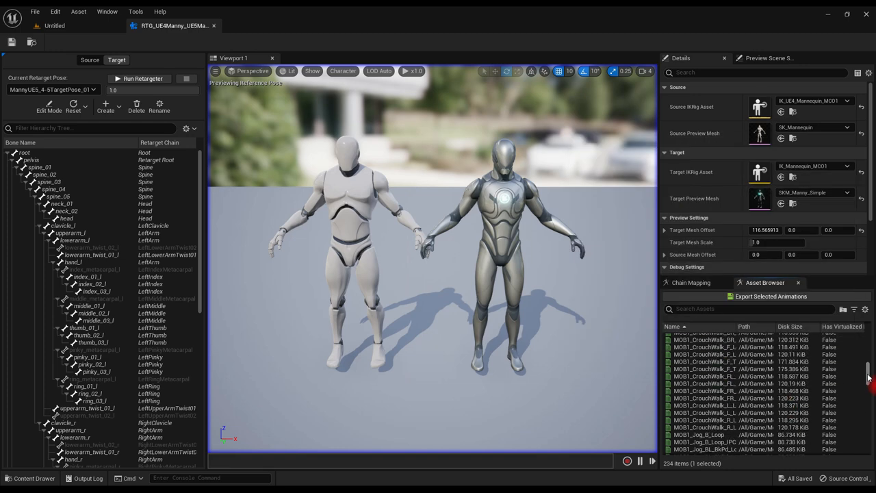
pyautogui.moveTo(698, 450)
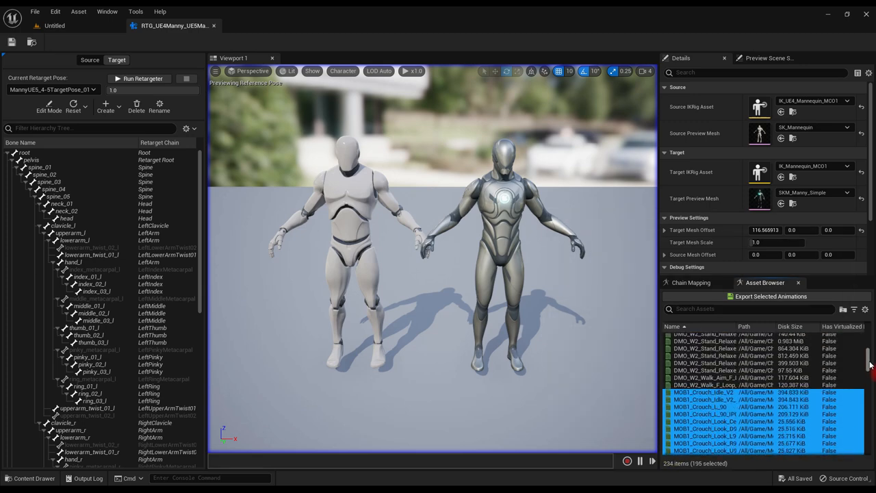
pyautogui.click(767, 297)
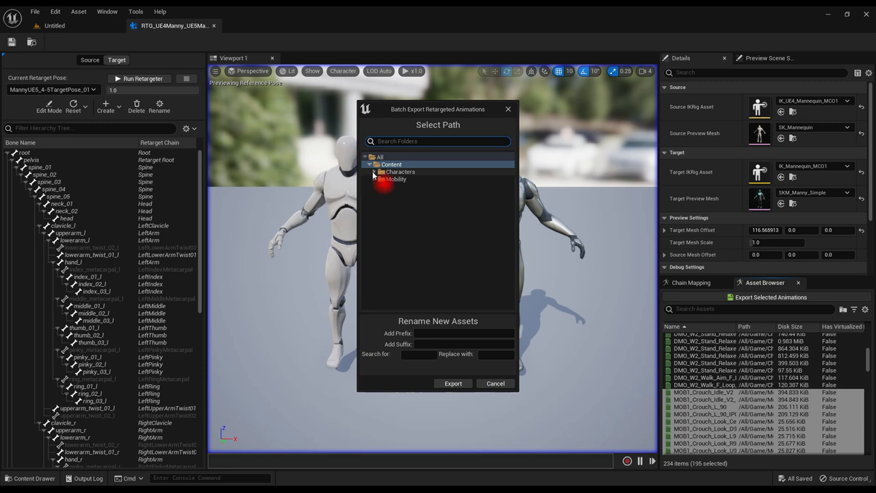
# Export the retargeted animations into Characters/Mannequins/Animations/Manny.
pyautogui.click(375, 171)
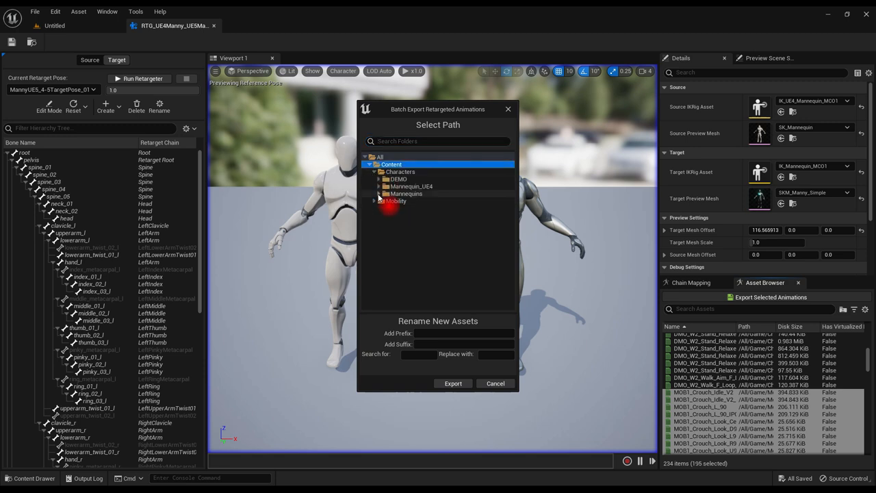
pyautogui.click(380, 194)
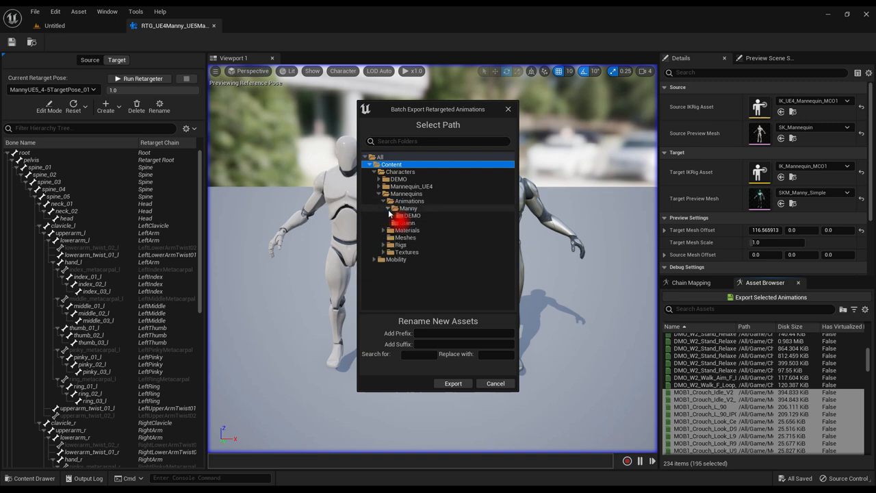
pyautogui.click(408, 208)
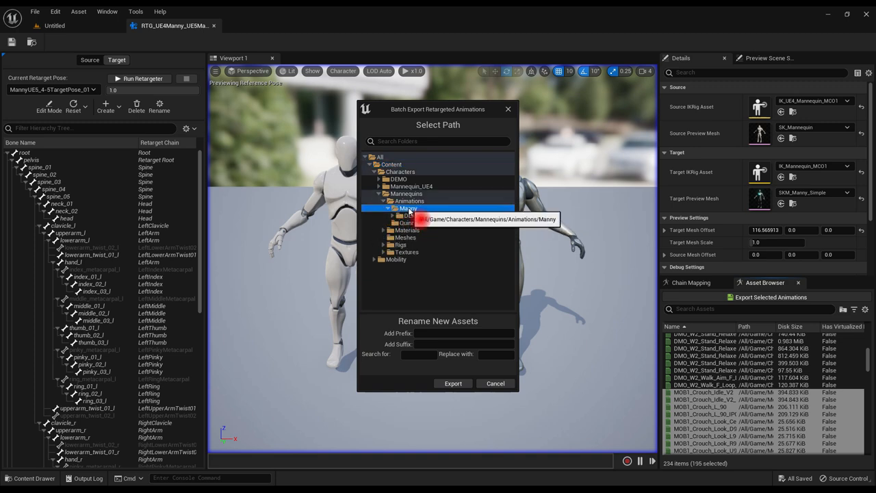
pyautogui.click(452, 383)
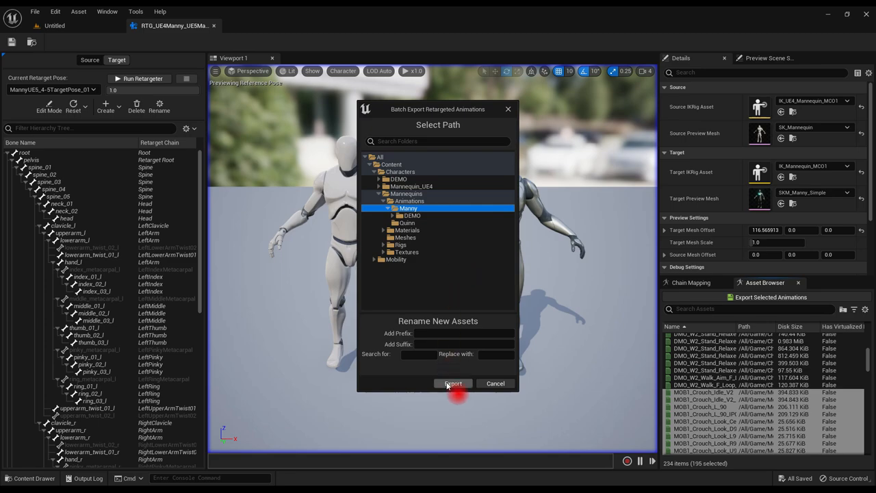
pyautogui.click(452, 383)
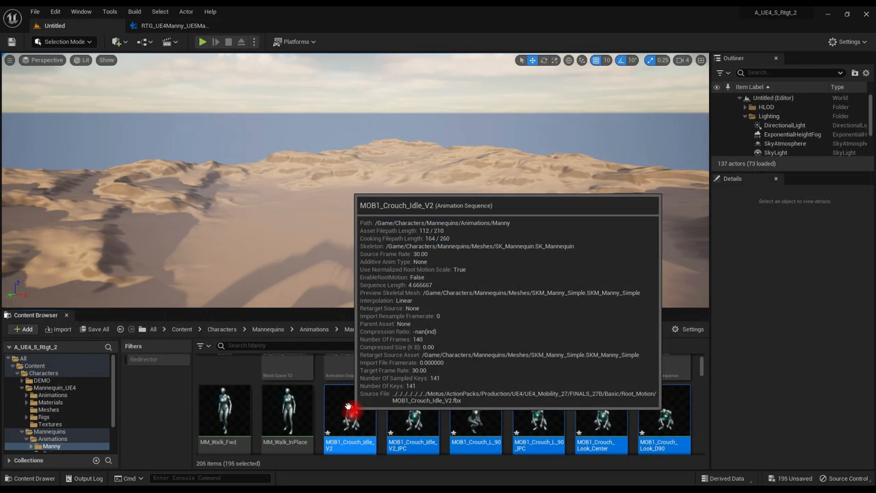
# Save the exported animations and move them into a Mobility subfolder under Manny.
pyautogui.rightClick(348, 418)
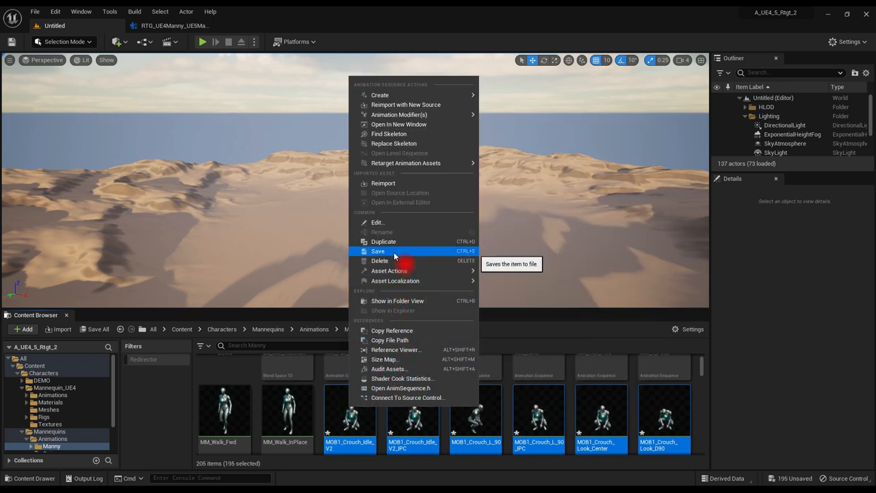
pyautogui.click(378, 250)
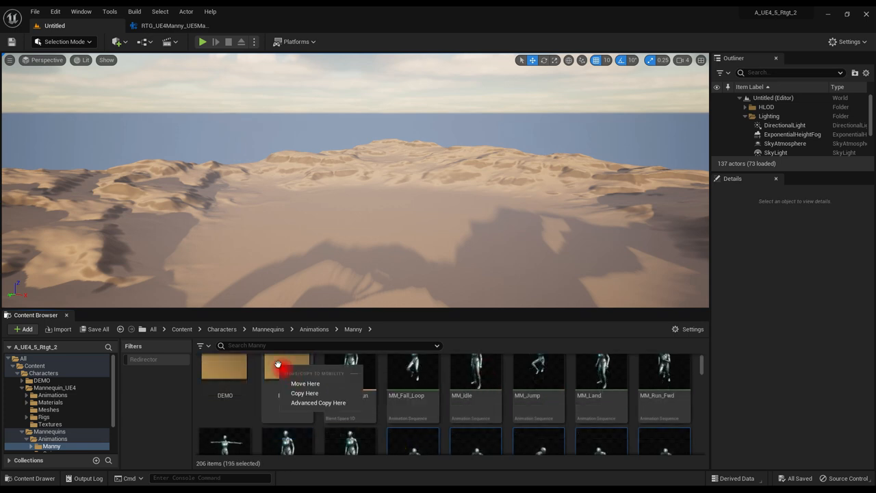
pyautogui.click(304, 391)
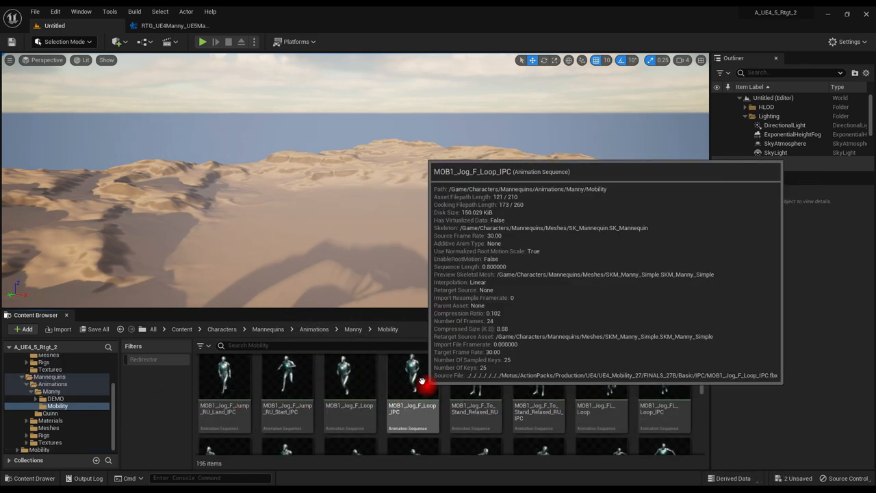
# Preview MOB1_Jog_F_Loop_IPC and MOB1_Jog_FL_Loop_IPC playing on the Manny mesh.
pyautogui.doubleClick(412, 386)
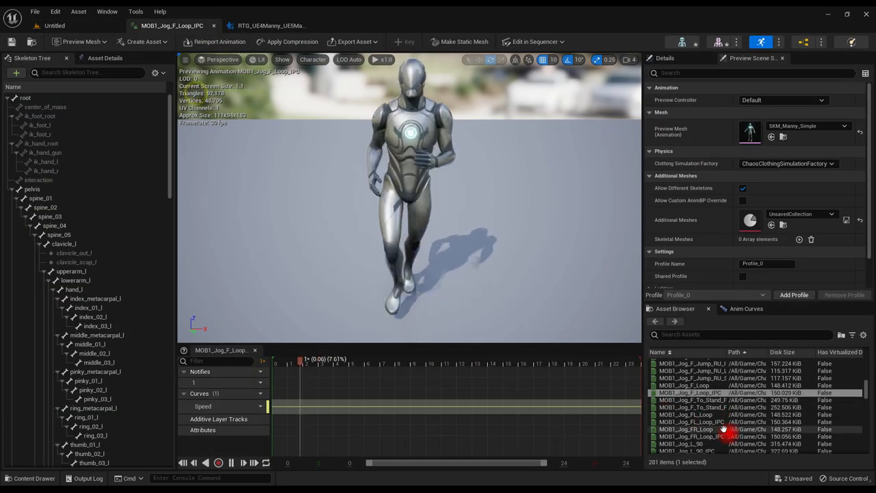
pyautogui.moveTo(684, 416)
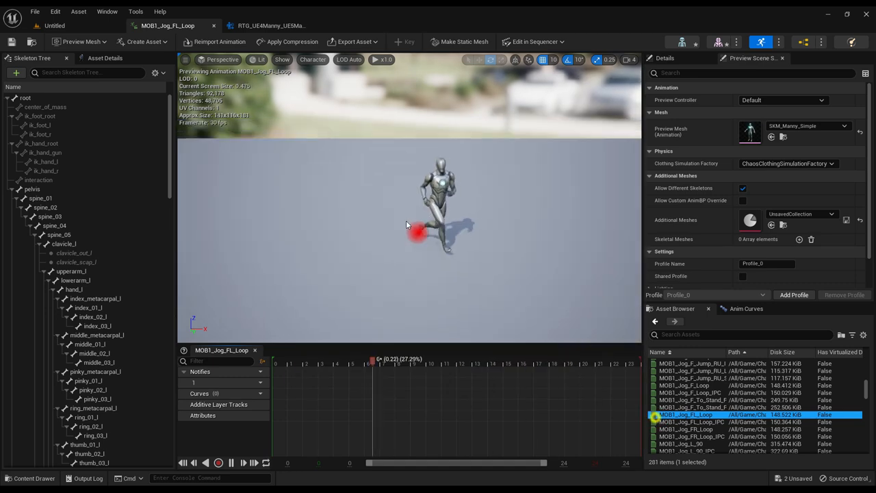
pyautogui.moveTo(665, 427)
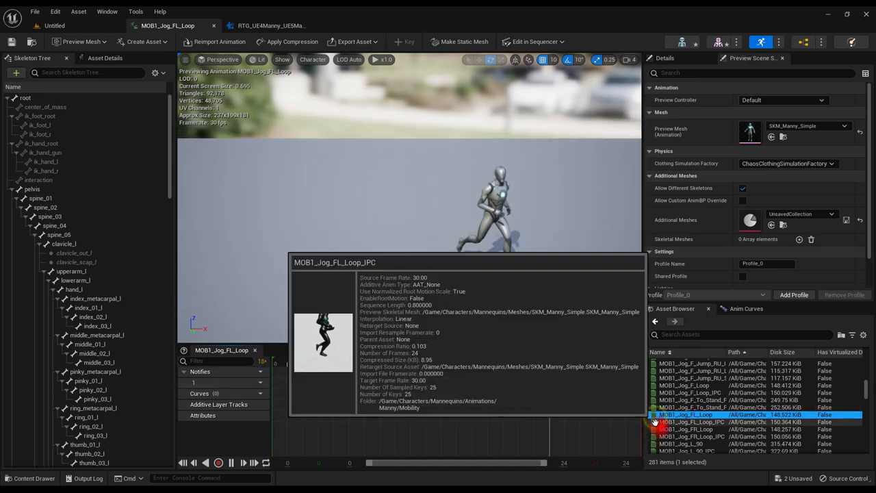
pyautogui.doubleClick(693, 424)
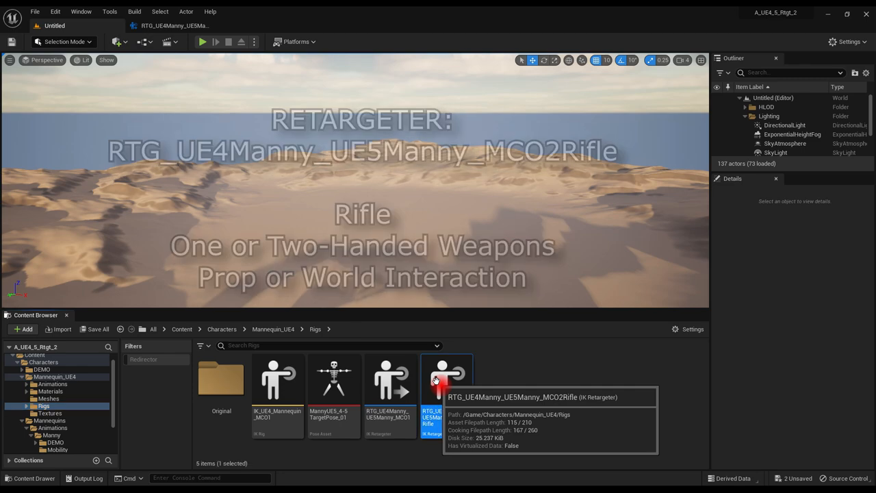
# Export the 29 DMO_W2 rifle animations through RTG_UE4Manny_UE5Manny_MCO2Rifle into the Manny folder.
pyautogui.doubleClick(436, 378)
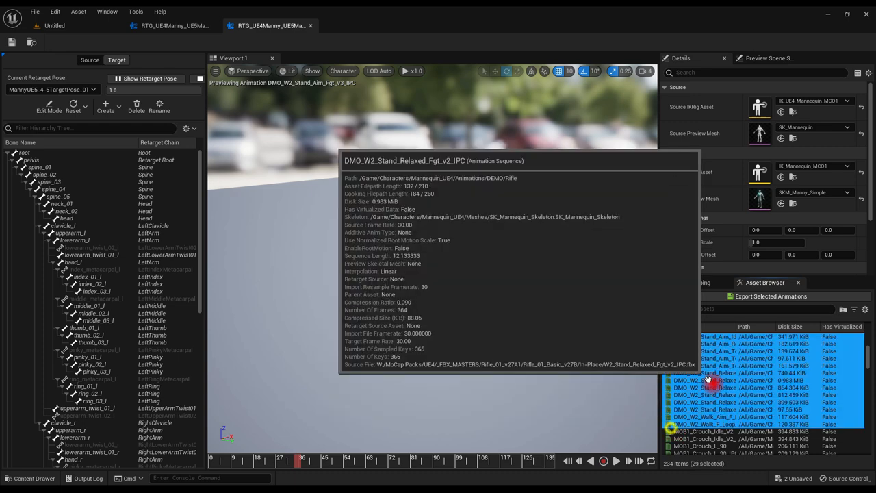
pyautogui.click(751, 295)
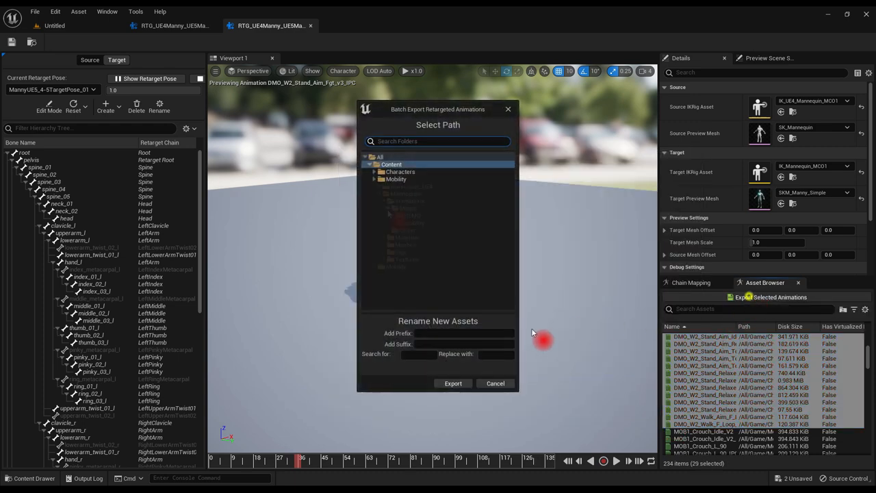
pyautogui.click(408, 208)
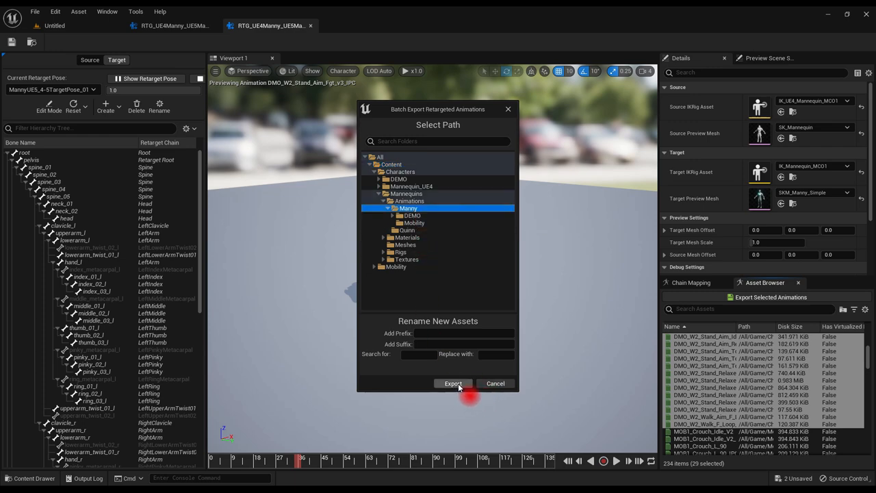
pyautogui.click(452, 383)
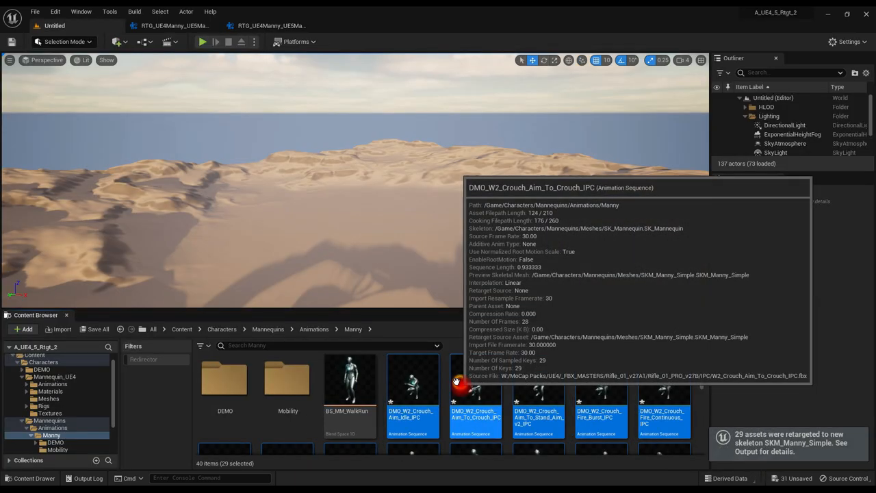